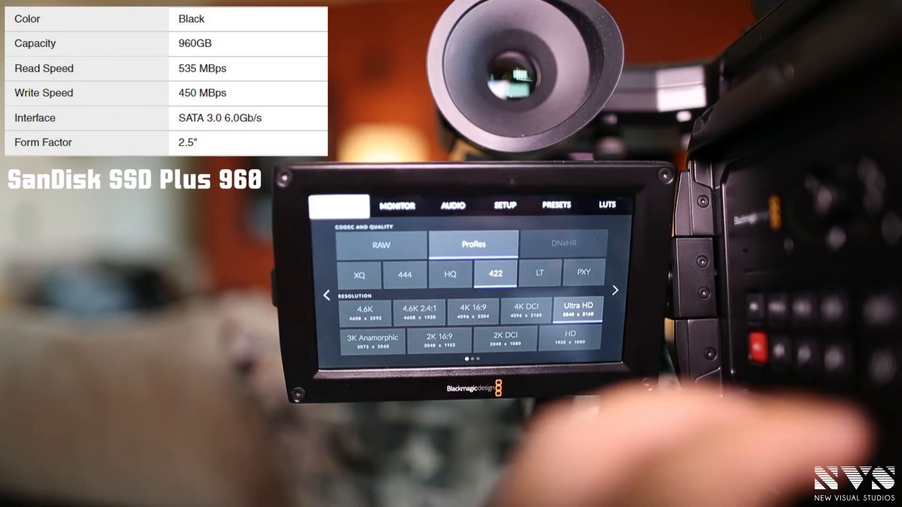
click(439, 339)
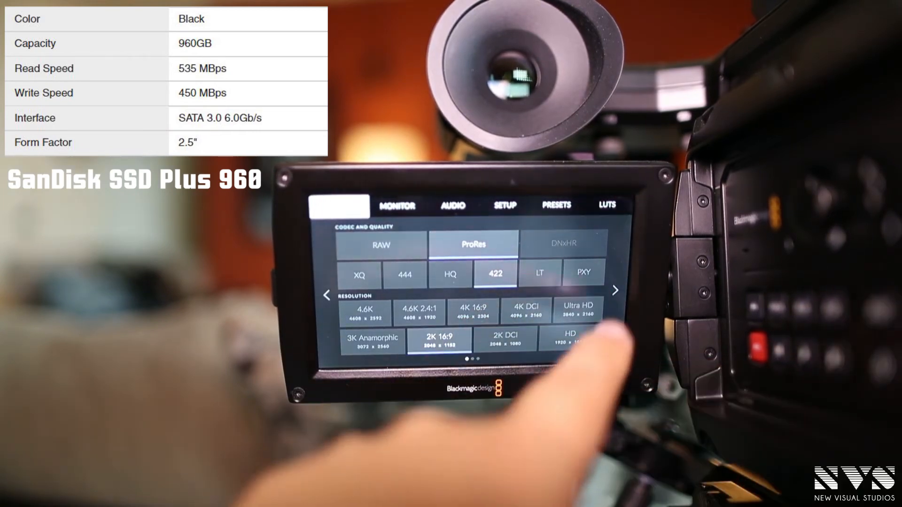